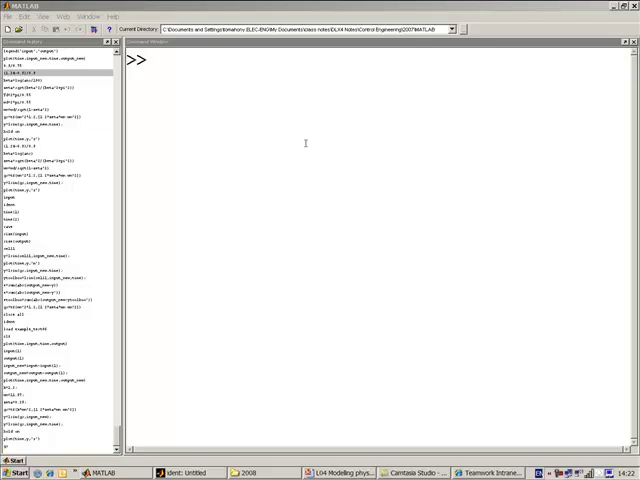
Run ver to list MATLAB's version and installed toolboxes.
{"action": "type", "text": "e"}
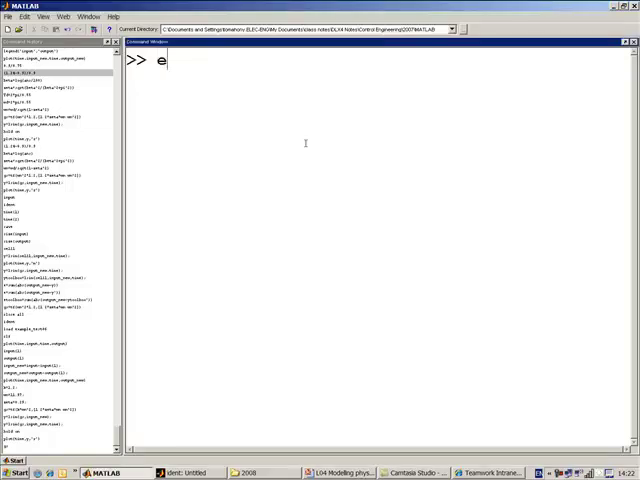
{"action": "type", "text": "ver"}
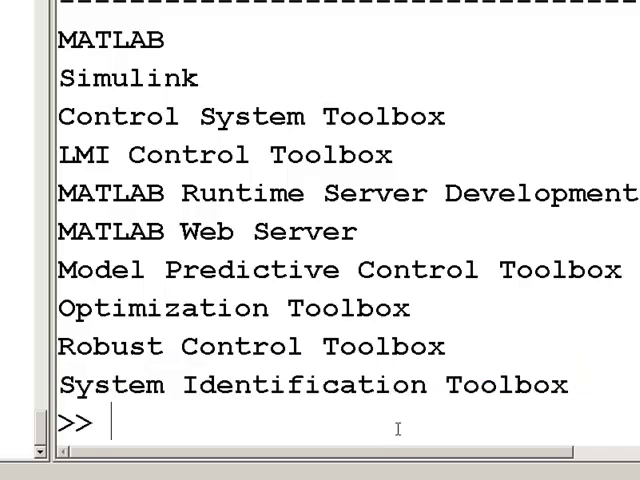
Launch the System Identification Tool with the ident command.
{"action": "type", "text": "ident"}
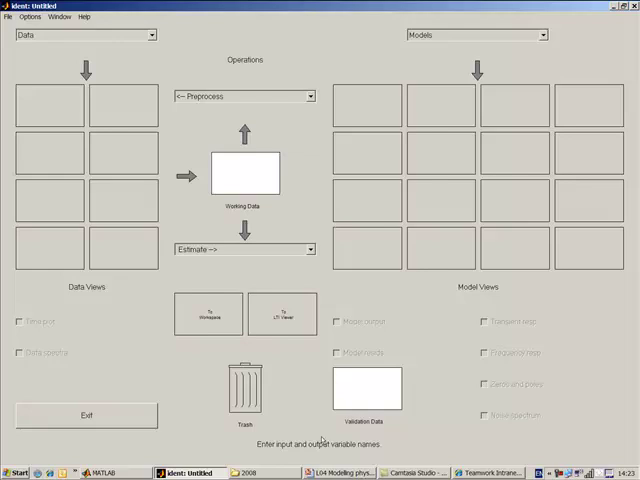
{"action": "mouse_move", "coordinate": [184, 76]}
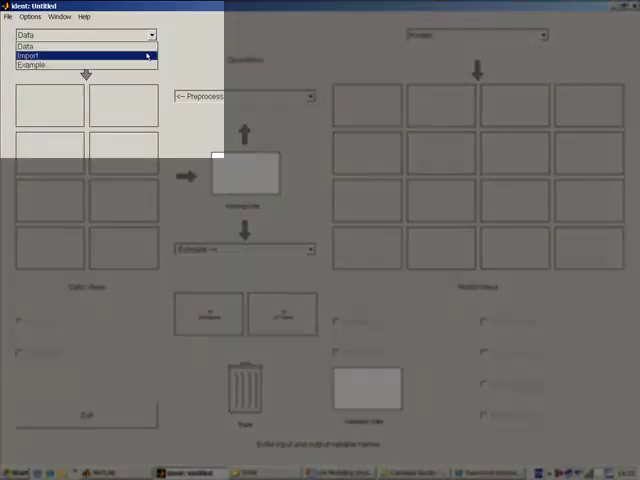
Fill the import form with input_new, output_new, data name mydata and the sampling settings.
{"action": "left_click", "coordinate": [40, 56]}
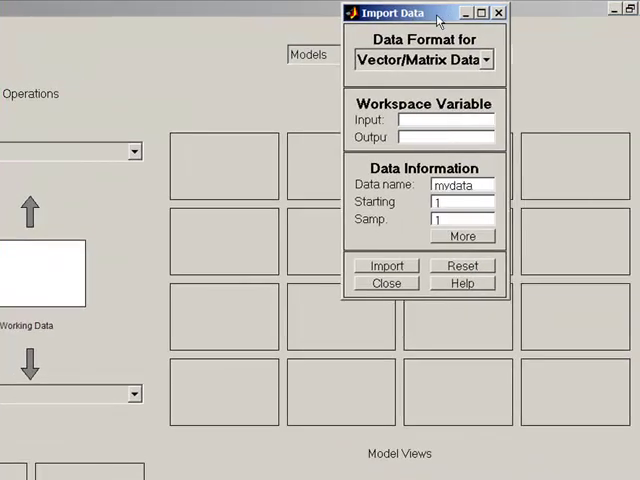
{"action": "left_click_drag", "start_coordinate": [400, 12], "coordinate": [60, 50]}
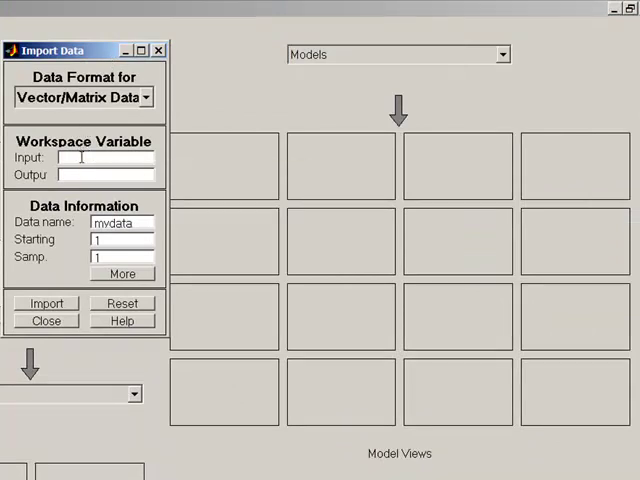
{"action": "type", "text": "input_new'"}
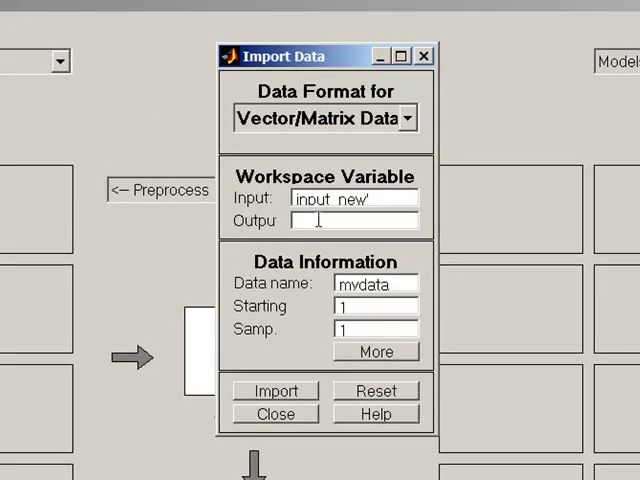
{"action": "type", "text": "output_new'"}
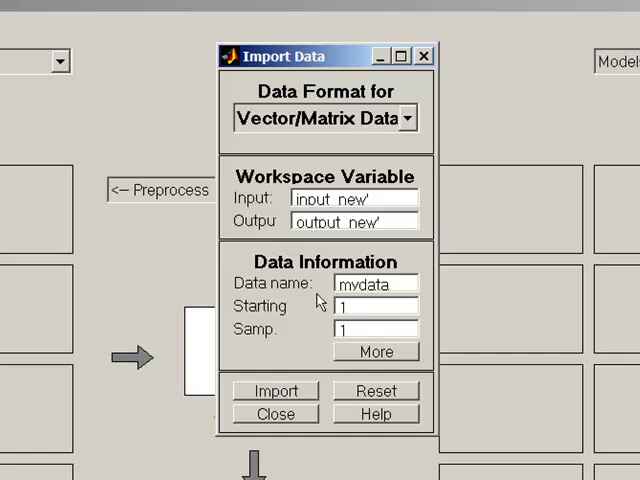
{"action": "mouse_move", "coordinate": [308, 292]}
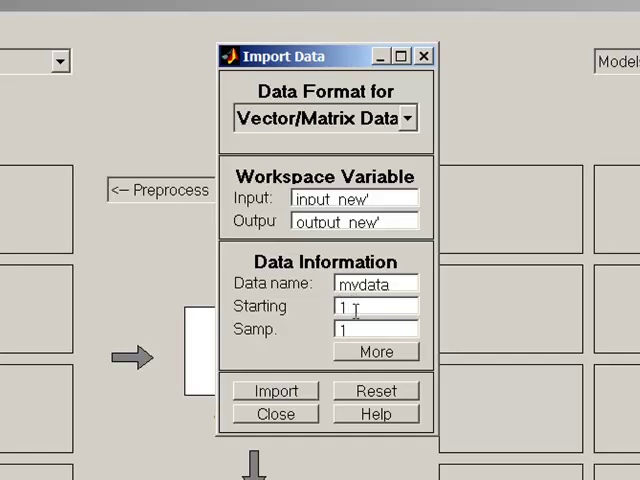
{"action": "mouse_move", "coordinate": [356, 328]}
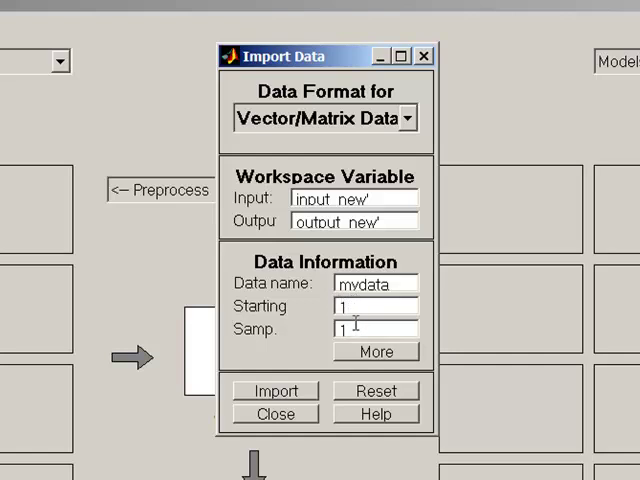
{"action": "type", "text": "0.05"}
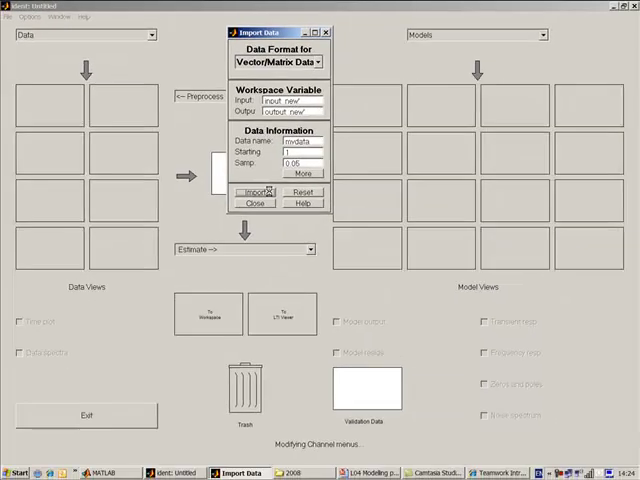
Import mydata into the session and evaluate time(1) and time(2) at the command line.
{"action": "left_click", "coordinate": [252, 192]}
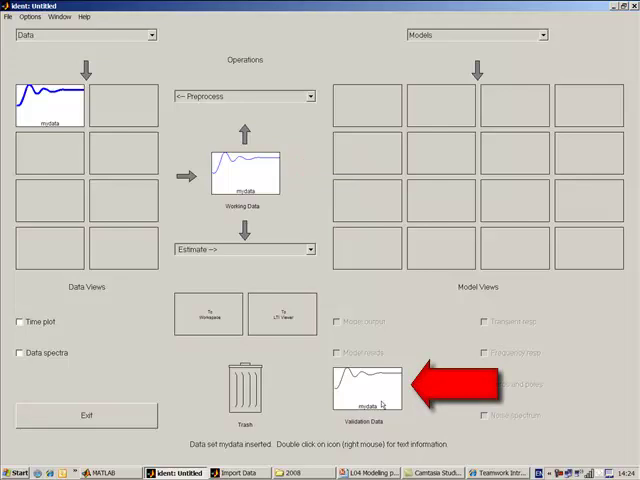
{"action": "left_click", "coordinate": [100, 468]}
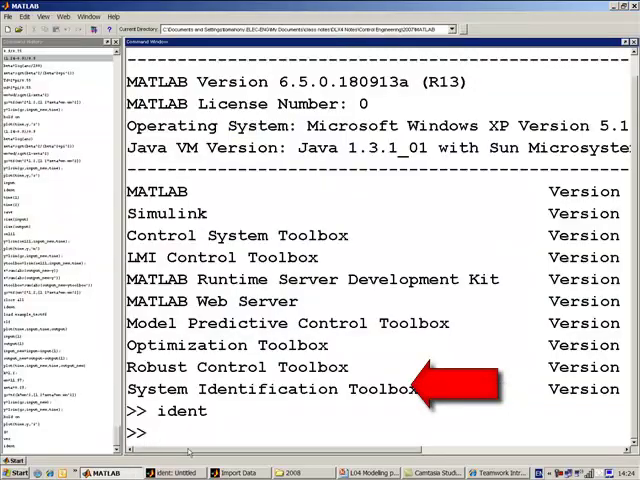
{"action": "type", "text": "time"}
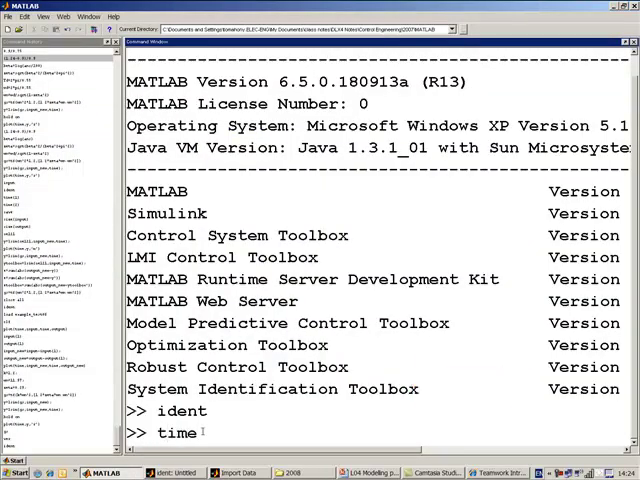
{"action": "type", "text": "(1)"}
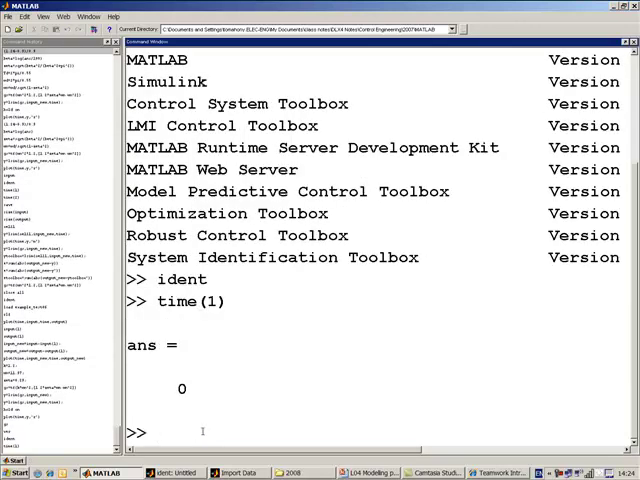
{"action": "type", "text": "time92)"}
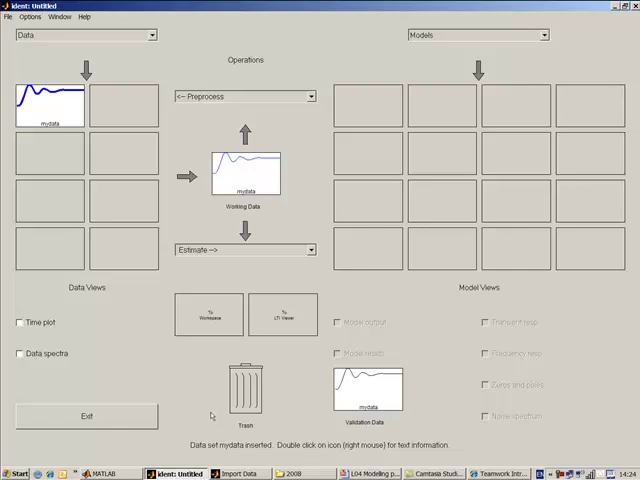
{"action": "mouse_move", "coordinate": [104, 140]}
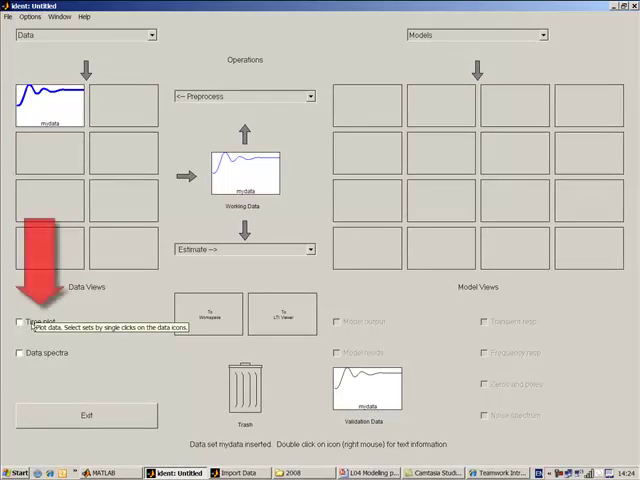
{"action": "left_click", "coordinate": [20, 322]}
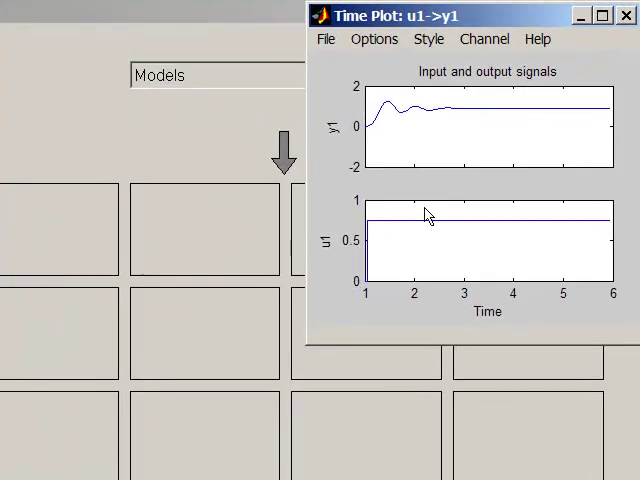
{"action": "mouse_move", "coordinate": [378, 264]}
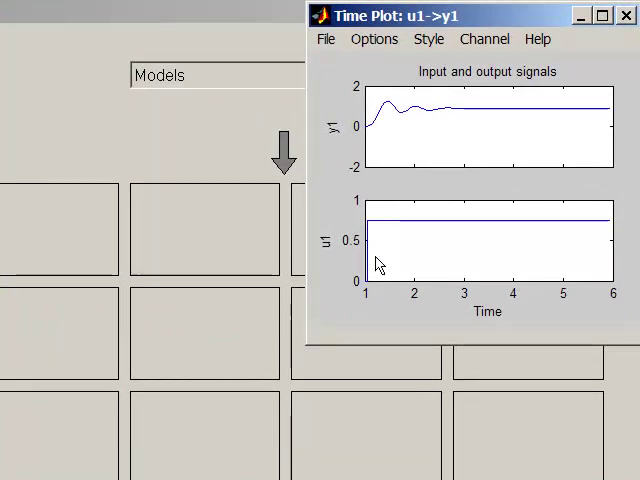
{"action": "mouse_move", "coordinate": [368, 288]}
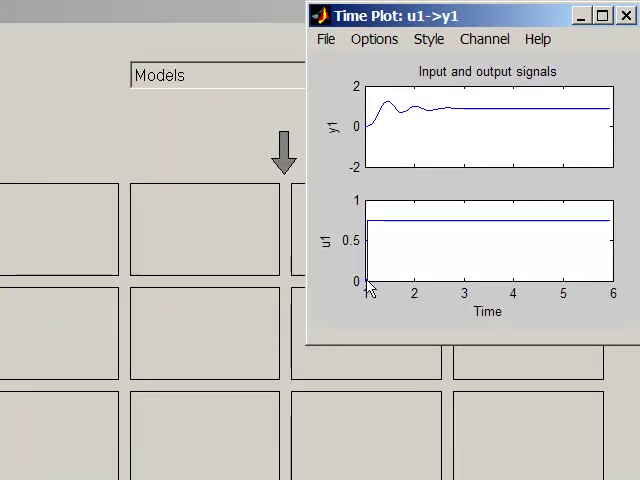
{"action": "mouse_move", "coordinate": [374, 130]}
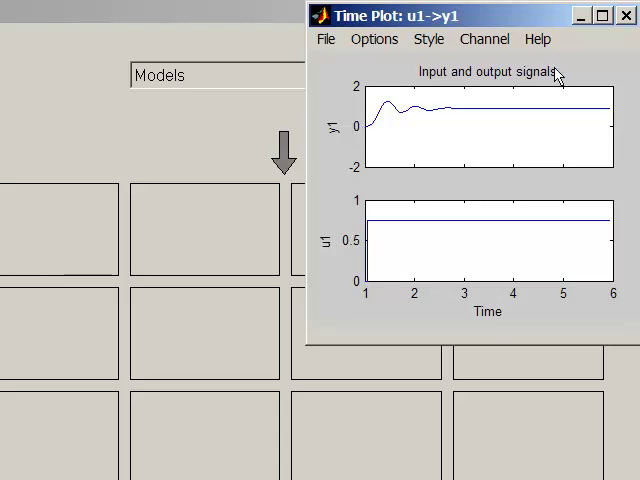
{"action": "left_click", "coordinate": [624, 16]}
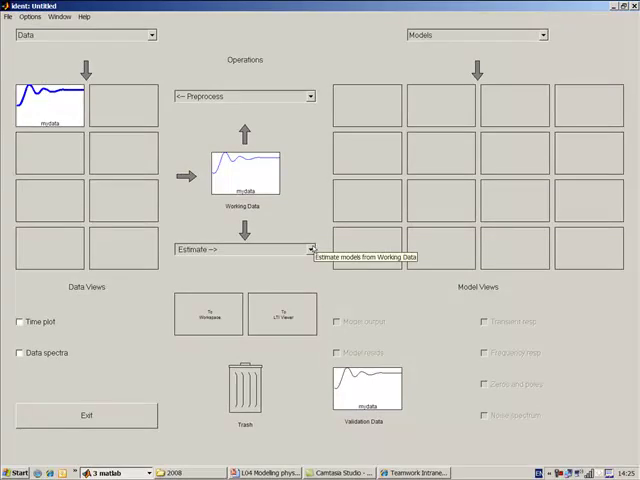
Choose parametric model estimation with the output-error OE structure.
{"action": "left_click", "coordinate": [312, 250]}
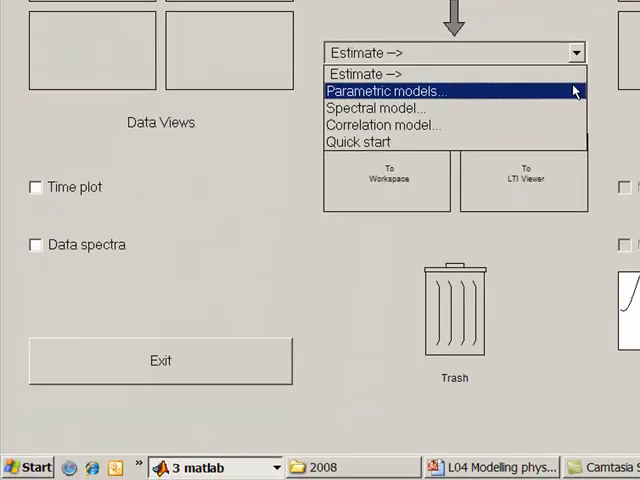
{"action": "left_click", "coordinate": [384, 90]}
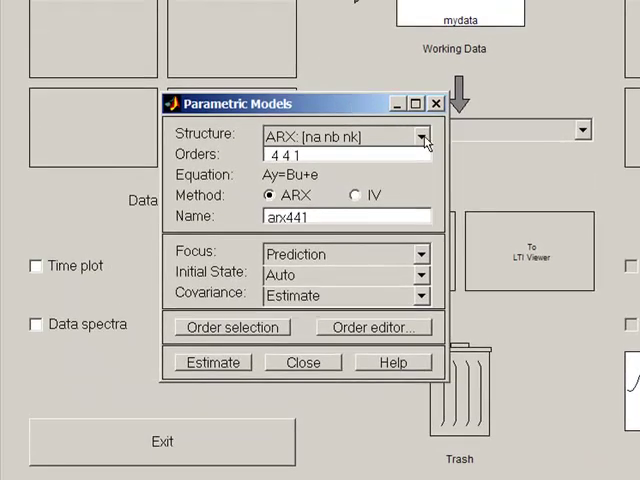
{"action": "left_click", "coordinate": [422, 136]}
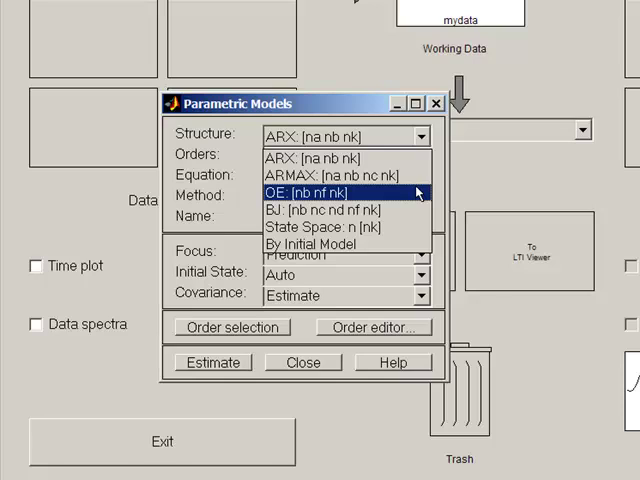
{"action": "left_click", "coordinate": [308, 192]}
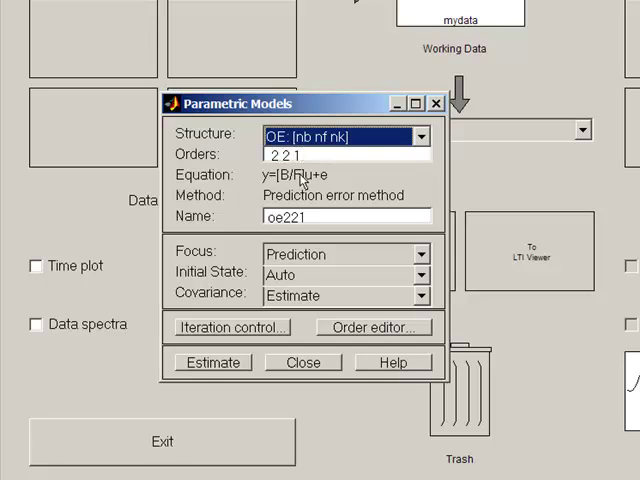
{"action": "mouse_move", "coordinate": [290, 180]}
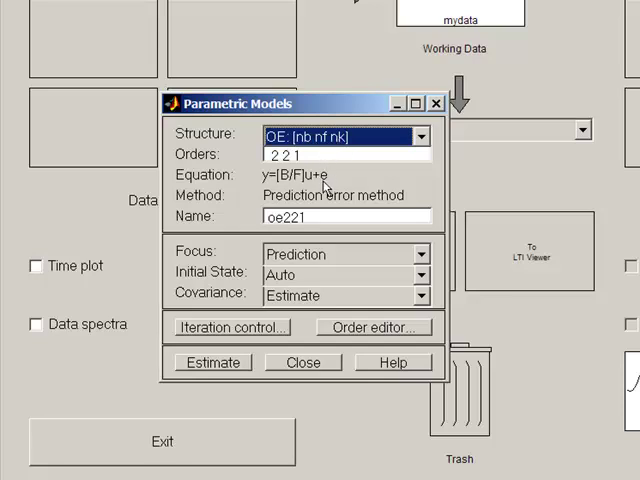
Change the OE model orders from 2 2 1 to 1 2 1.
{"action": "left_click", "coordinate": [330, 156]}
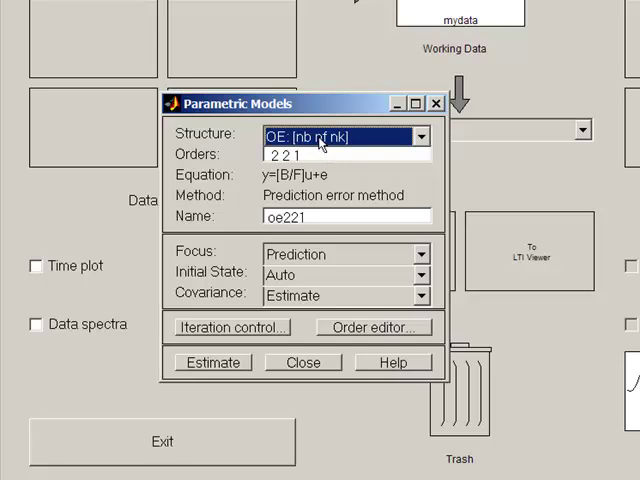
{"action": "mouse_move", "coordinate": [336, 144]}
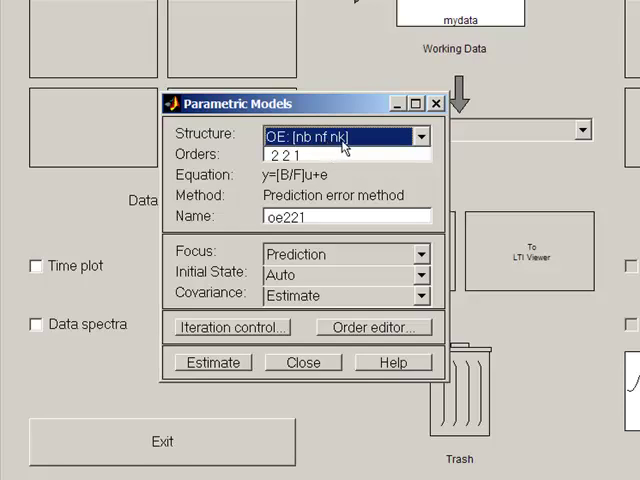
{"action": "left_click", "coordinate": [290, 156]}
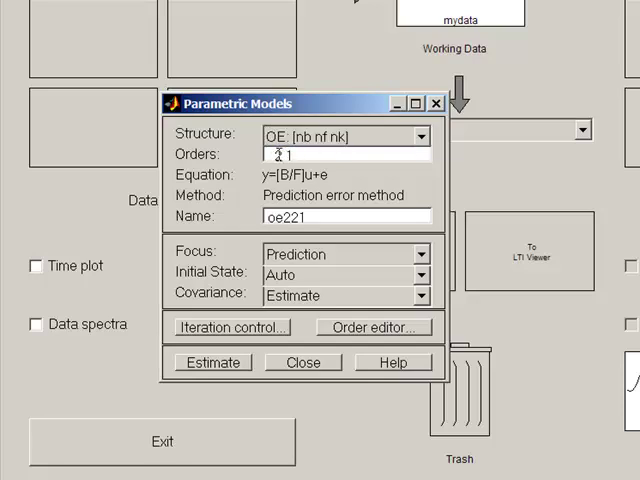
{"action": "type", "text": "1 2 1"}
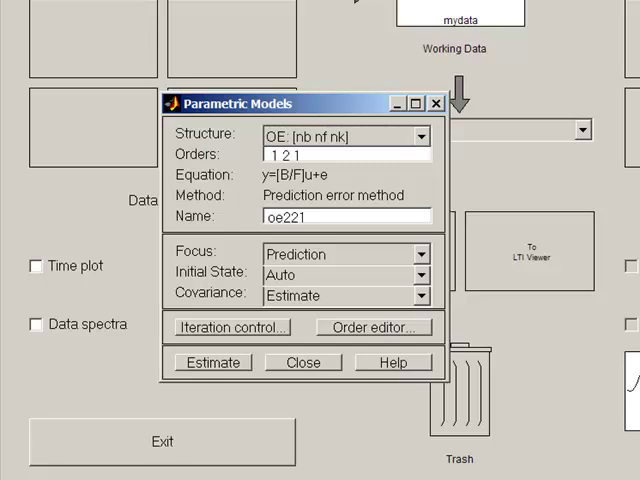
{"action": "left_click", "coordinate": [312, 156]}
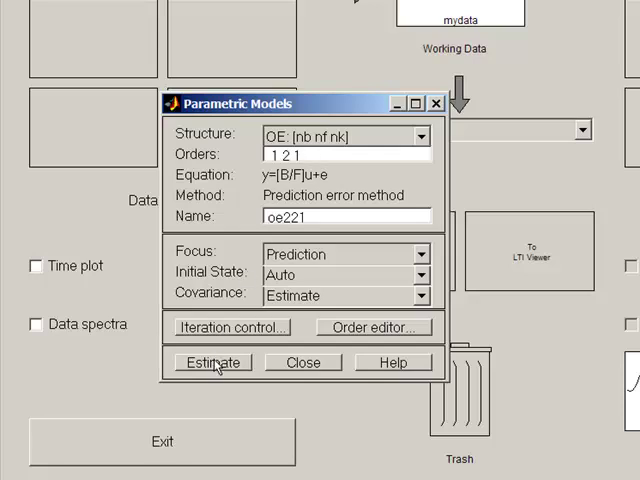
Estimate the oe121 model and close the Parametric Models dialog.
{"action": "left_click", "coordinate": [212, 362]}
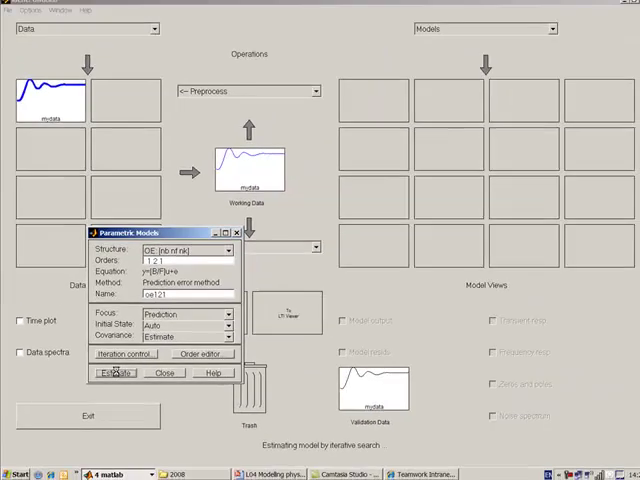
{"action": "left_click", "coordinate": [112, 374]}
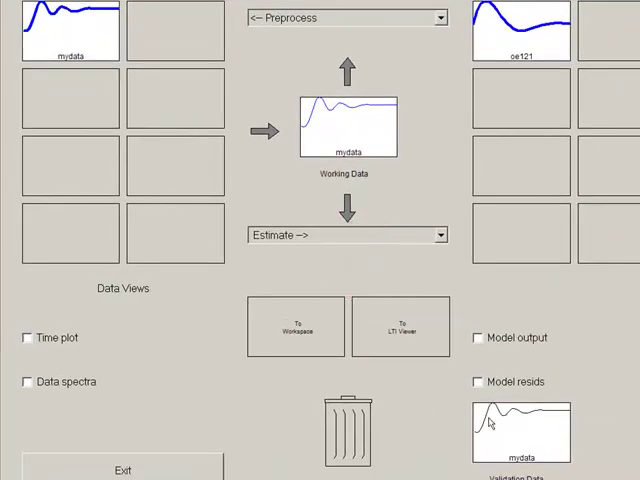
{"action": "mouse_move", "coordinate": [498, 354]}
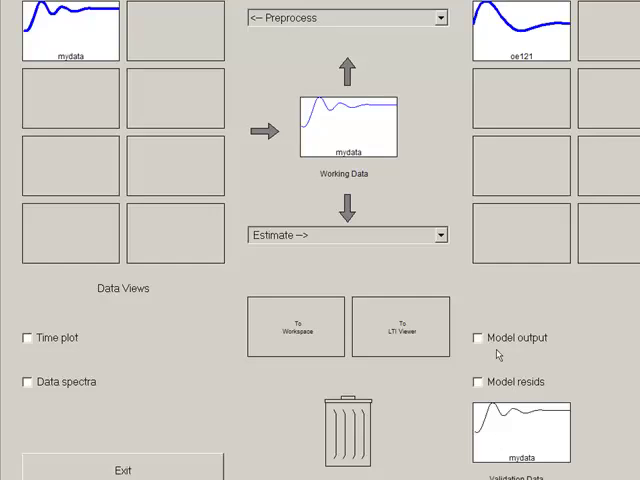
Show the maximized model output plot comparing measured and oe121 simulated responses.
{"action": "left_click", "coordinate": [480, 336]}
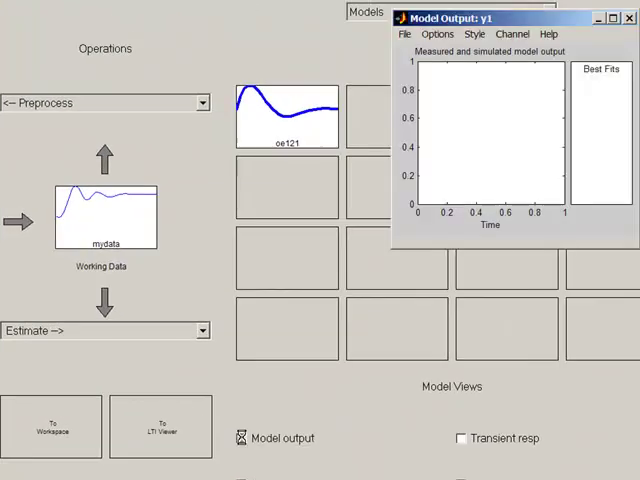
{"action": "left_click", "coordinate": [244, 438]}
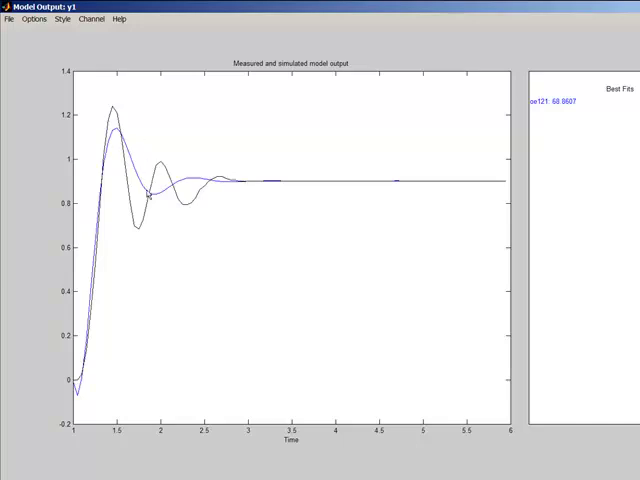
{"action": "mouse_move", "coordinate": [224, 192]}
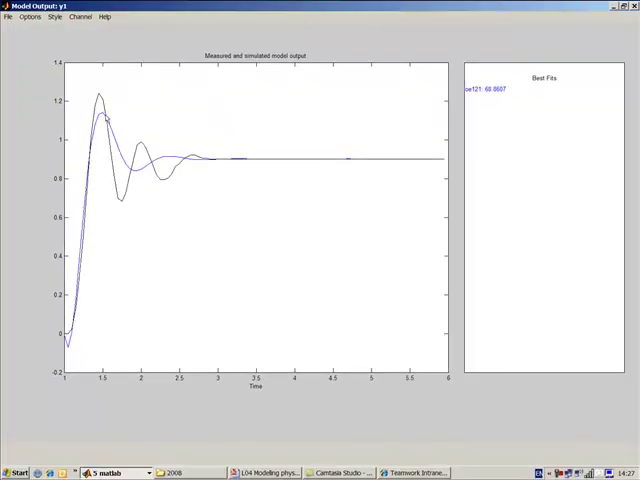
{"action": "mouse_move", "coordinate": [98, 104]}
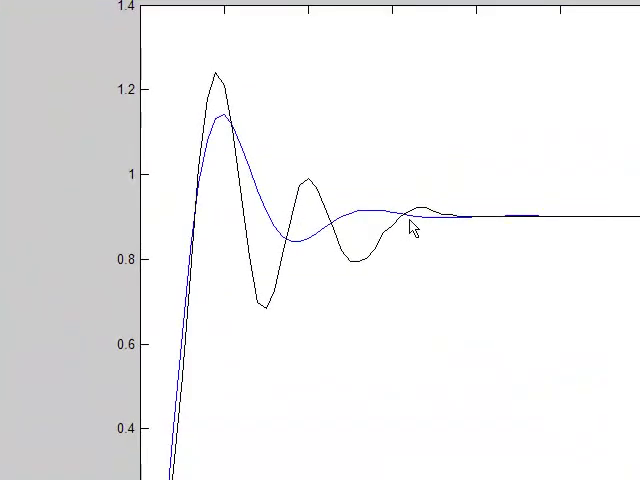
{"action": "mouse_move", "coordinate": [162, 454]}
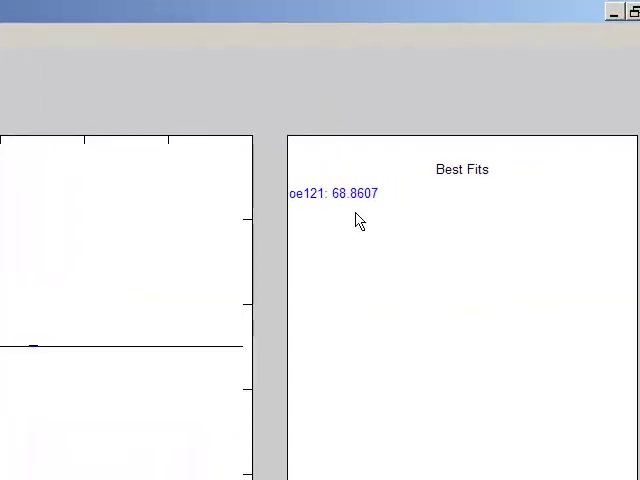
{"action": "mouse_move", "coordinate": [364, 196]}
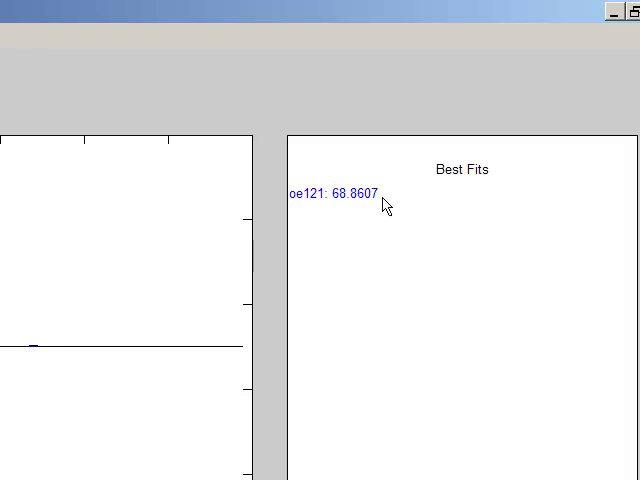
{"action": "mouse_move", "coordinate": [612, 32]}
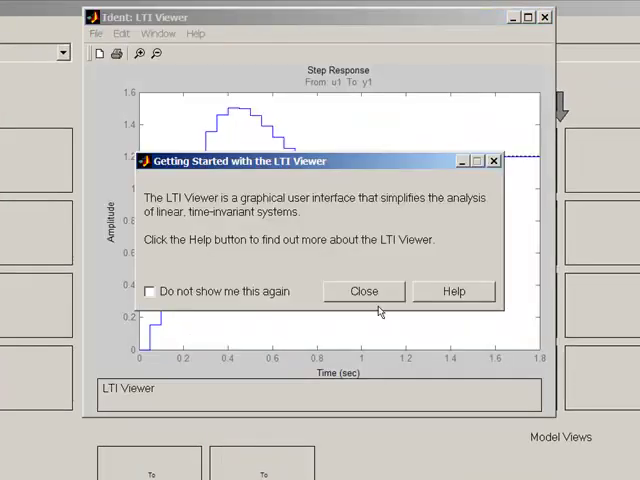
Export oe121 from the LTI Viewer to the workspace, overwriting the variable, and close the viewer.
{"action": "left_click", "coordinate": [364, 292]}
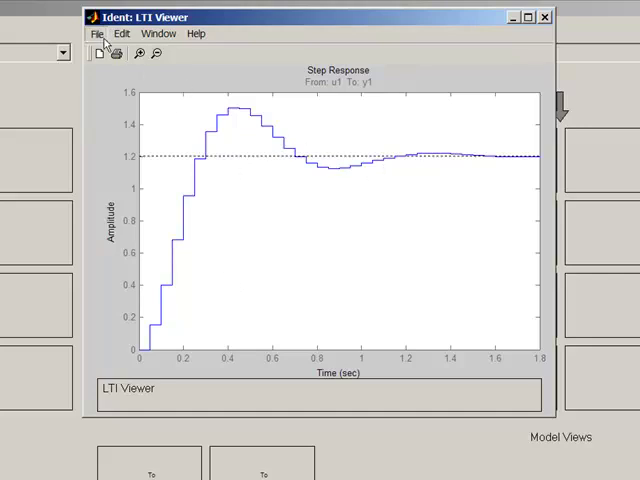
{"action": "left_click", "coordinate": [100, 34]}
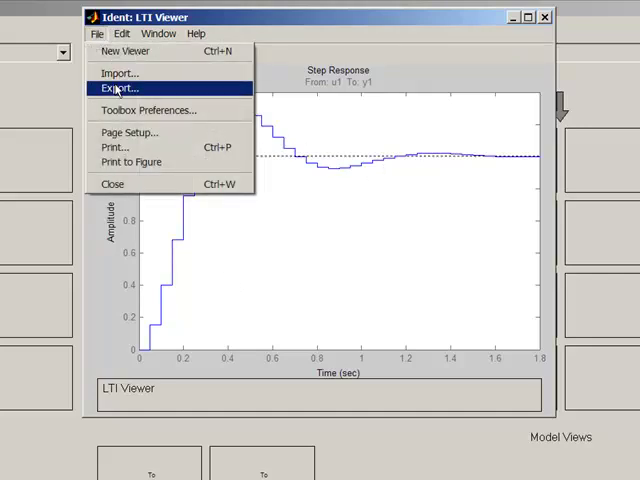
{"action": "left_click", "coordinate": [120, 88]}
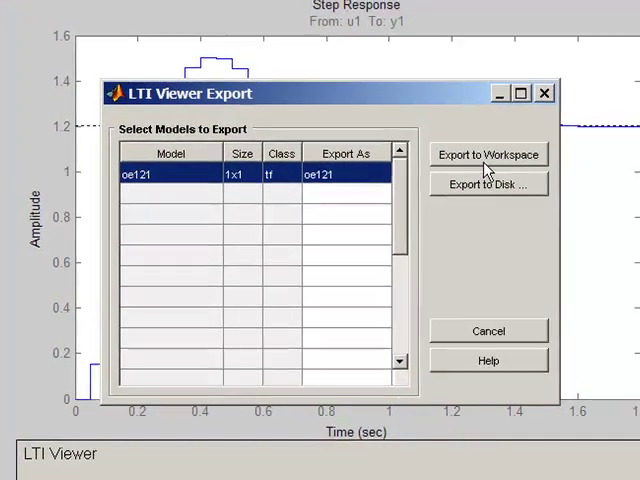
{"action": "left_click", "coordinate": [488, 156]}
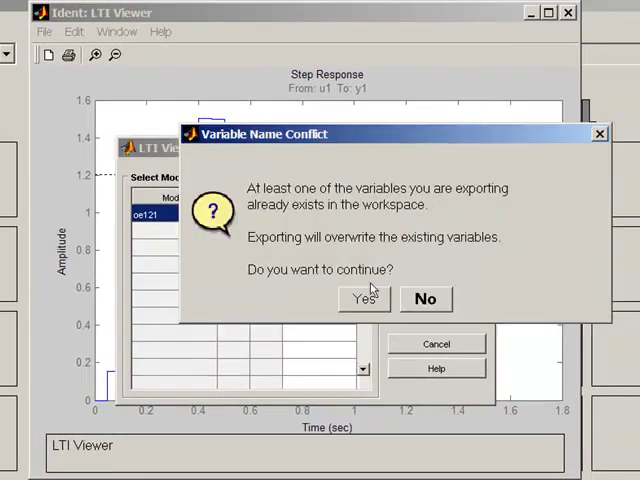
{"action": "left_click", "coordinate": [364, 300]}
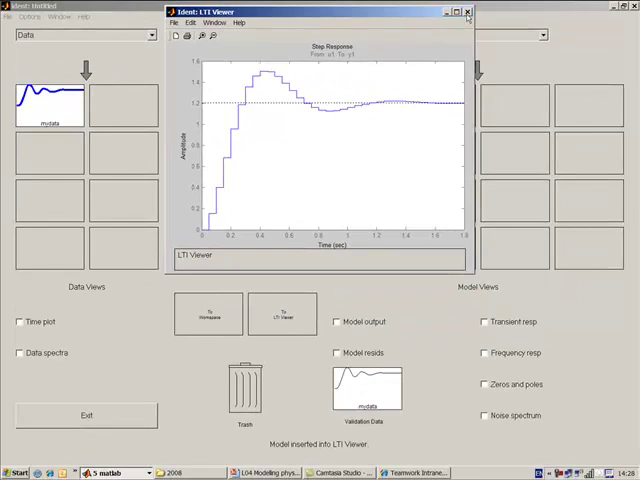
{"action": "left_click", "coordinate": [468, 14]}
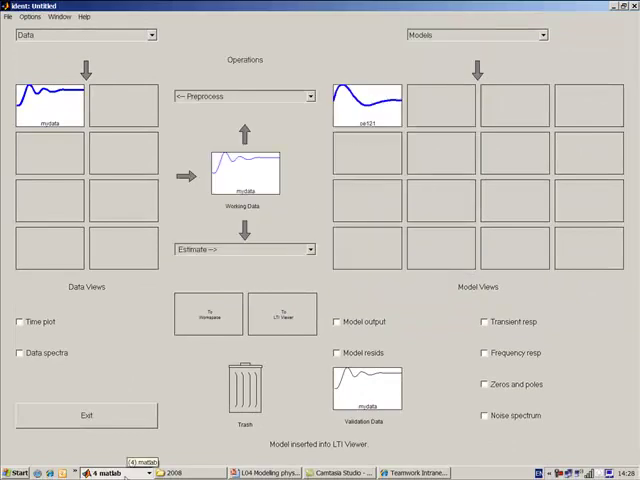
Display the exported oe121 transfer function in the maximized command window.
{"action": "left_click", "coordinate": [114, 464]}
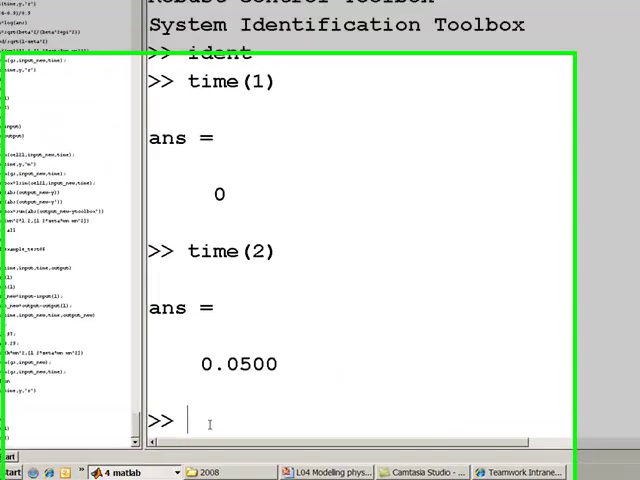
{"action": "type", "text": "oe121"}
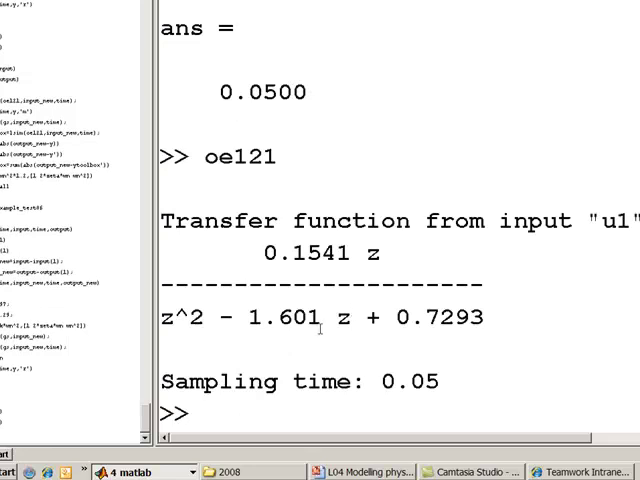
{"action": "double_click", "coordinate": [342, 316]}
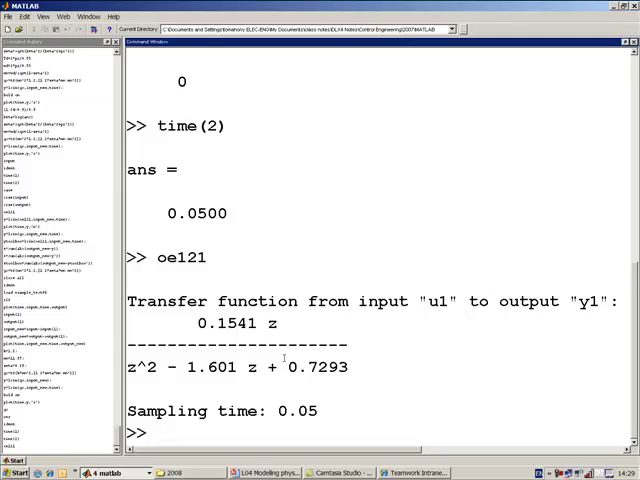
Enter y=lsim(oe121,input_new,time); to simulate oe121 on the new input.
{"action": "type", "text": "y"}
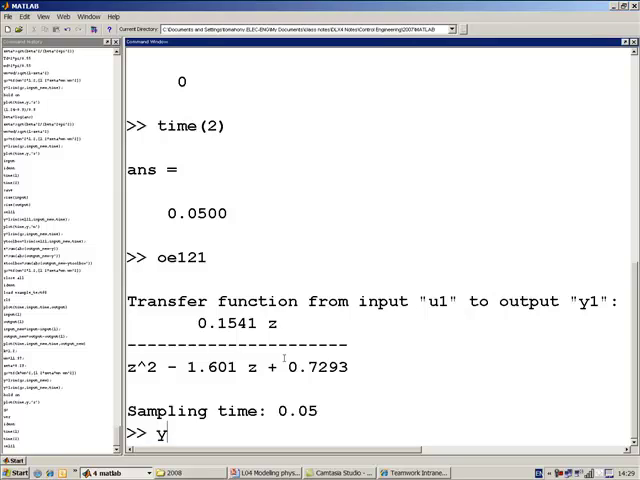
{"action": "type", "text": "=lsim(gs,input_new,time);"}
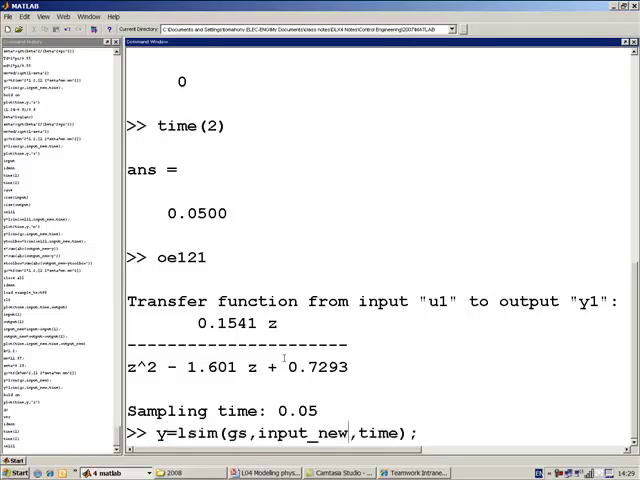
{"action": "key", "text": "BackSpace"}
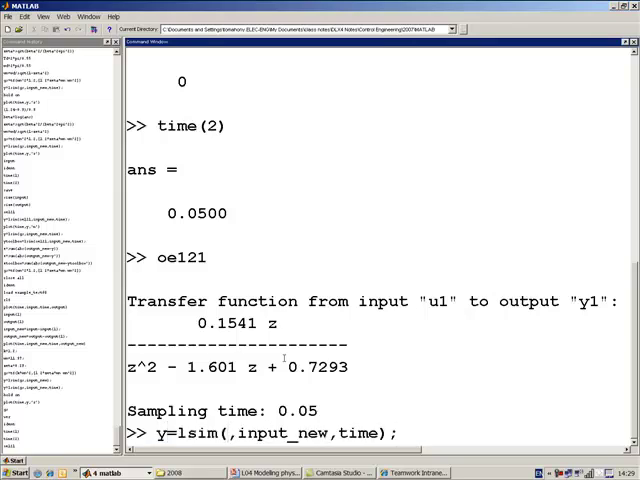
{"action": "type", "text": "oe121"}
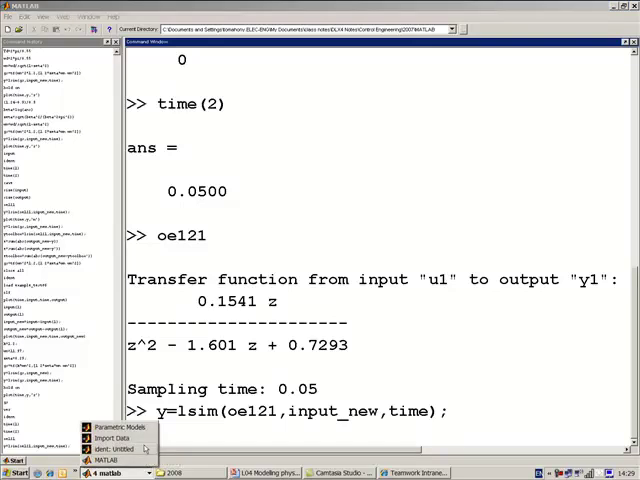
Estimate a third-order output-error model oe131 with orders 1 3 1.
{"action": "left_click", "coordinate": [110, 436]}
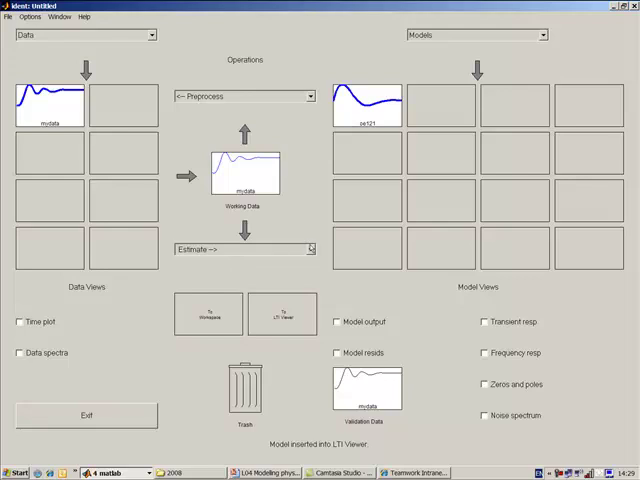
{"action": "mouse_move", "coordinate": [310, 250]}
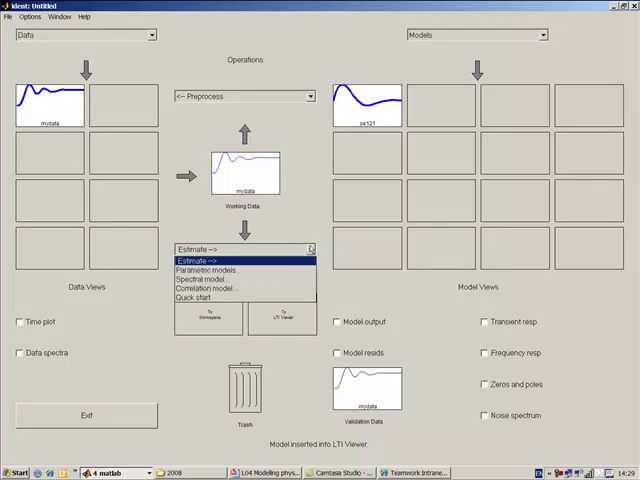
{"action": "left_click", "coordinate": [208, 270]}
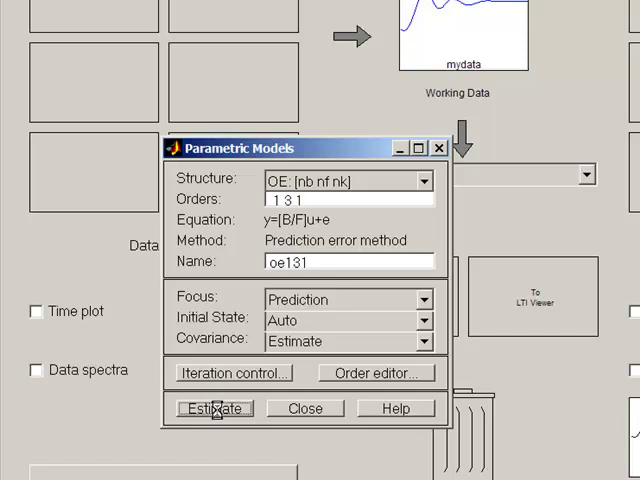
{"action": "left_click", "coordinate": [204, 408]}
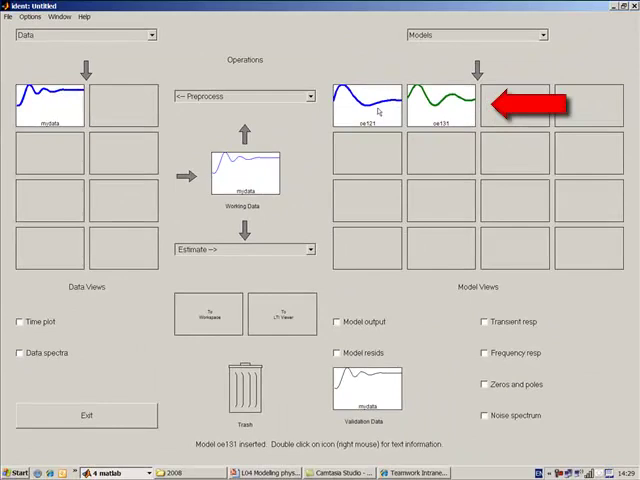
{"action": "mouse_move", "coordinate": [268, 238]}
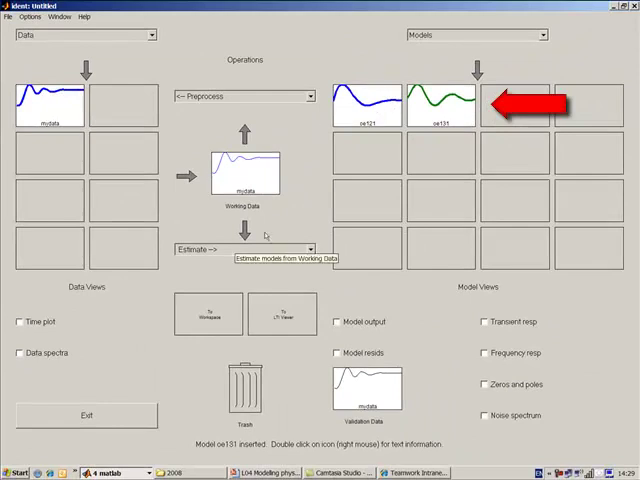
{"action": "mouse_move", "coordinate": [352, 260]}
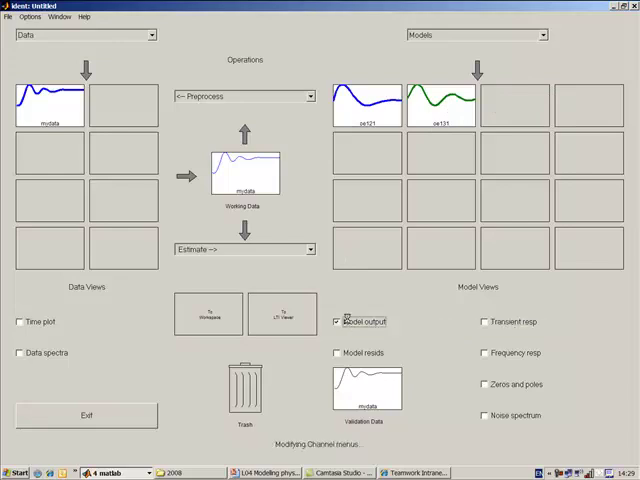
Show the Model Output: y1 comparison, fits 89.42 for oe131 and 68.86 for oe121.
{"action": "left_click", "coordinate": [336, 320]}
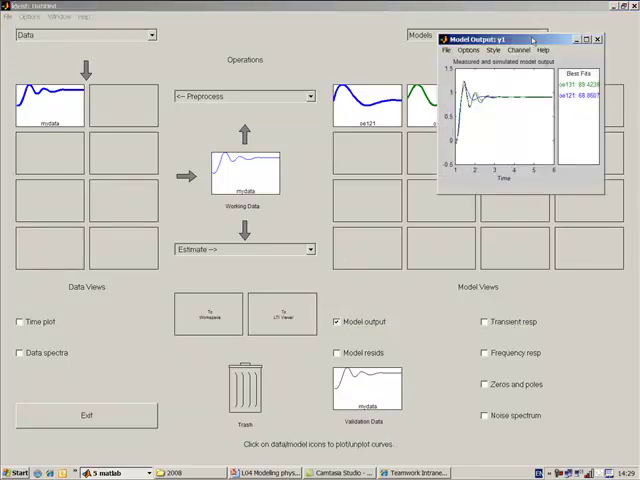
{"action": "left_click", "coordinate": [592, 36]}
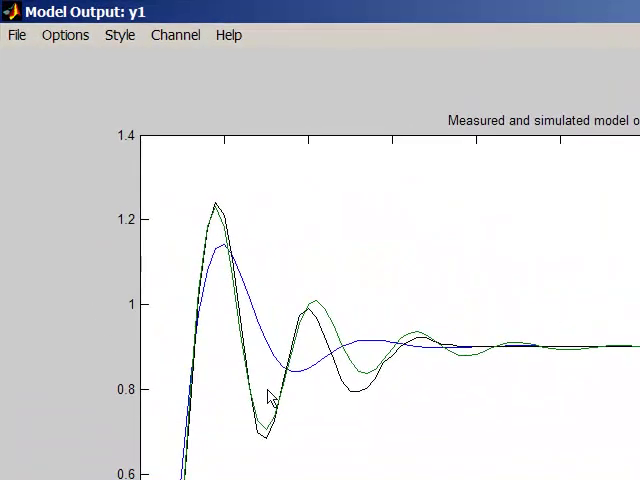
{"action": "mouse_move", "coordinate": [310, 336]}
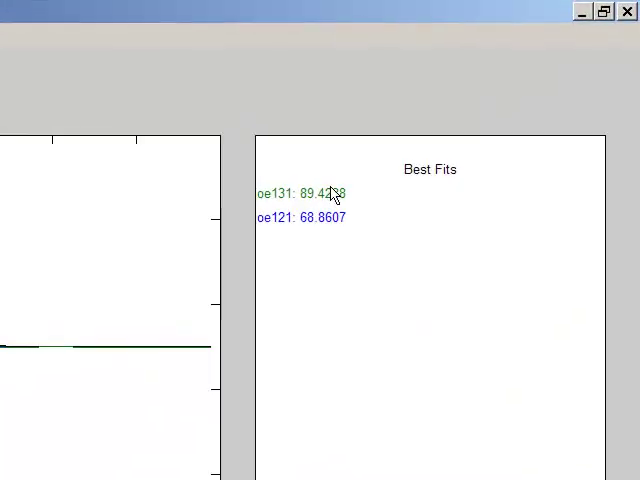
{"action": "mouse_move", "coordinate": [356, 196]}
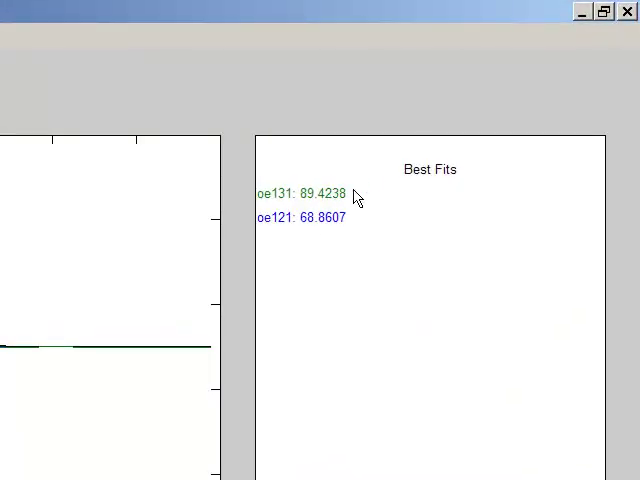
{"action": "mouse_move", "coordinate": [584, 16]}
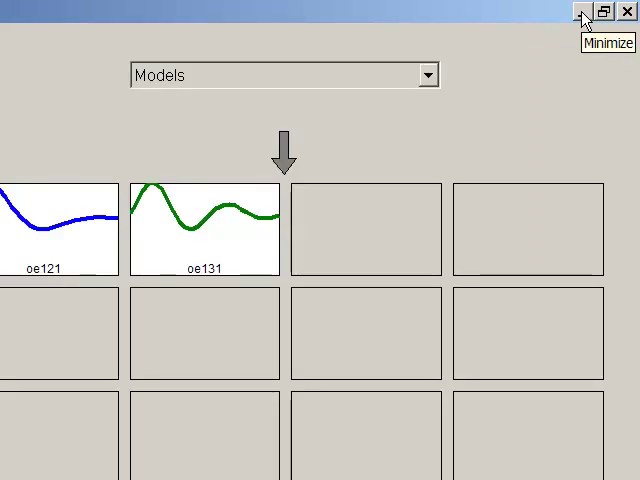
{"action": "mouse_move", "coordinate": [278, 222]}
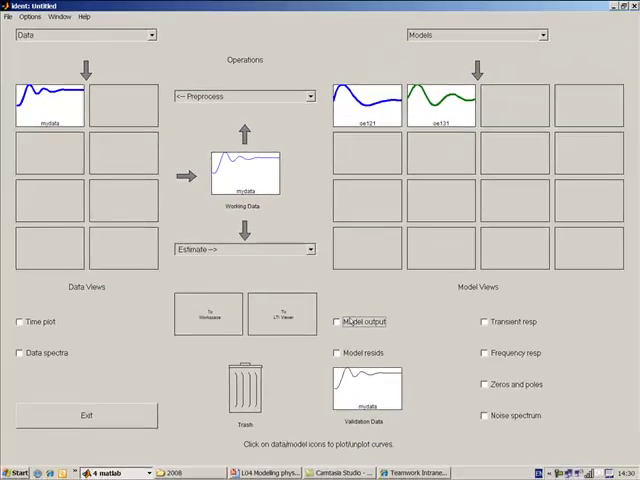
{"action": "left_click", "coordinate": [336, 320]}
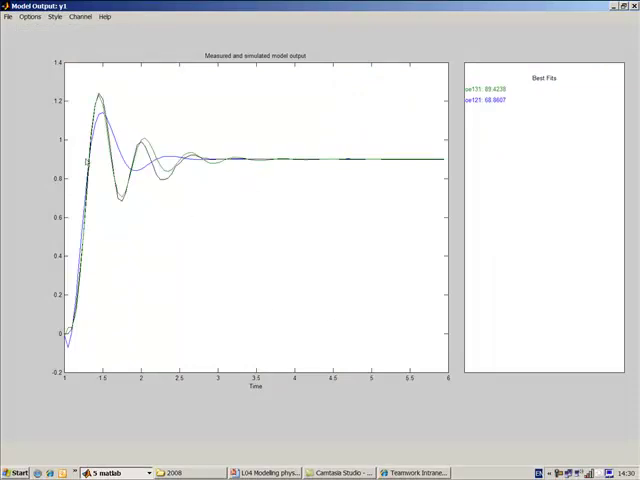
{"action": "mouse_move", "coordinate": [96, 122]}
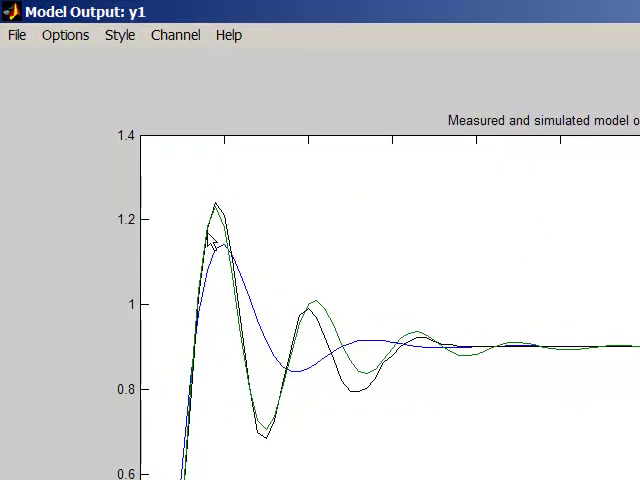
{"action": "mouse_move", "coordinate": [308, 316]}
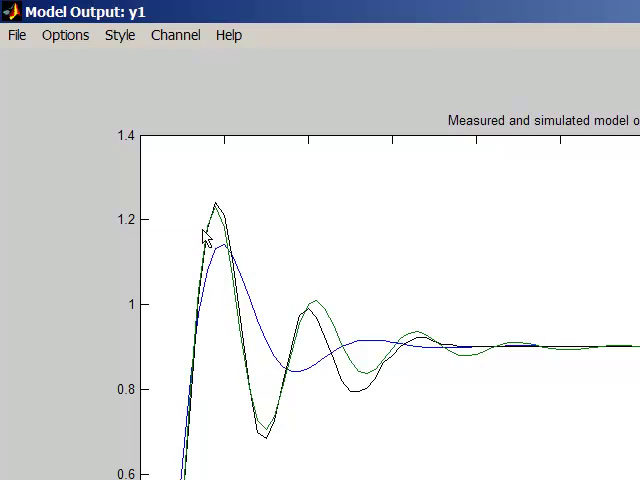
{"action": "mouse_move", "coordinate": [216, 228]}
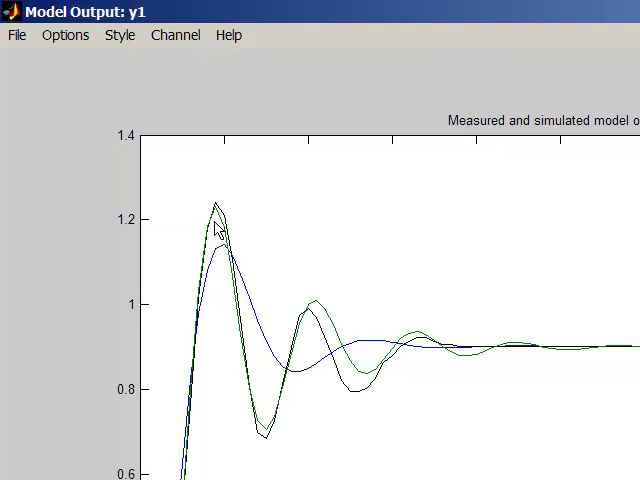
{"action": "mouse_move", "coordinate": [248, 288]}
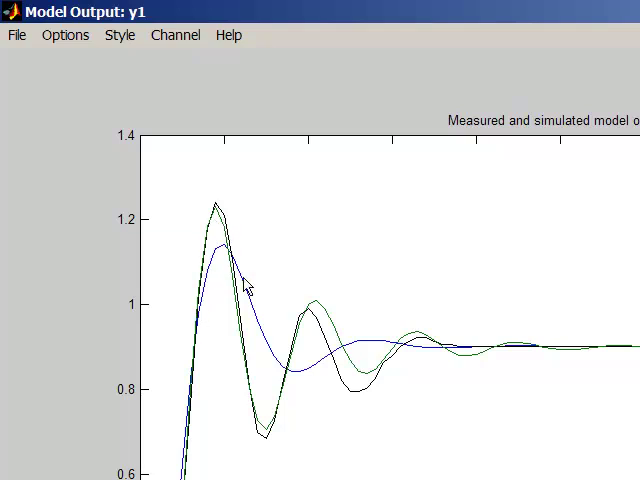
{"action": "mouse_move", "coordinate": [252, 292]}
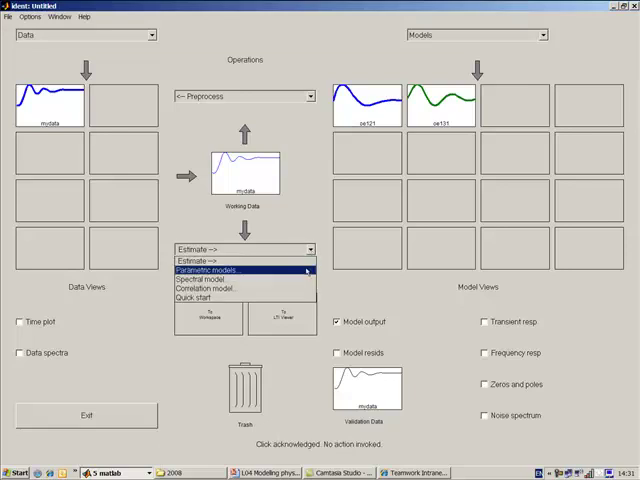
{"action": "left_click", "coordinate": [212, 268]}
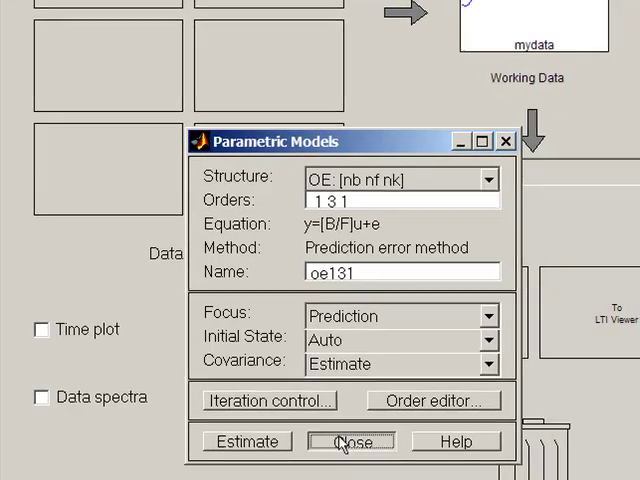
{"action": "left_click", "coordinate": [352, 440]}
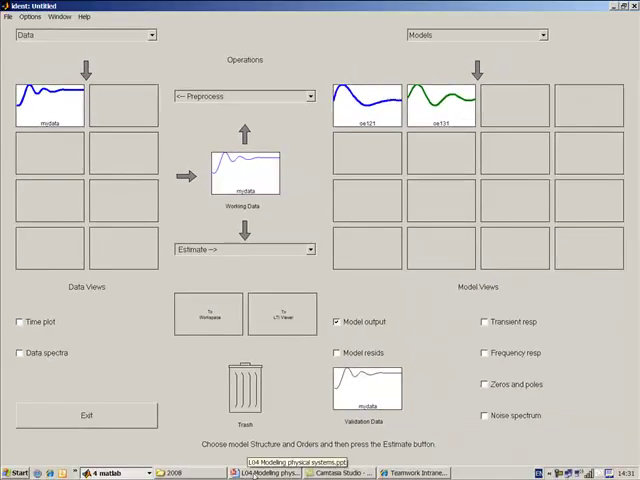